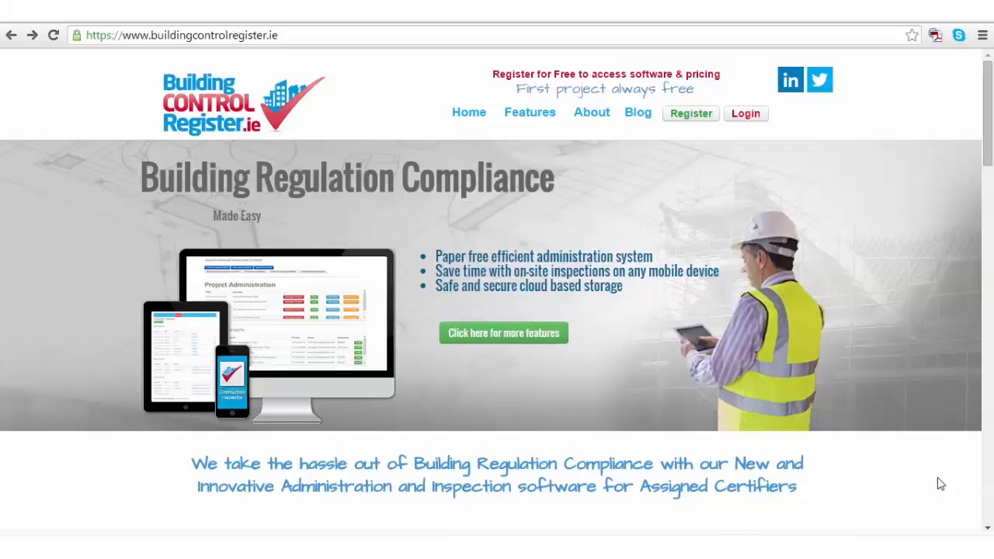
pyautogui.moveTo(920, 312)
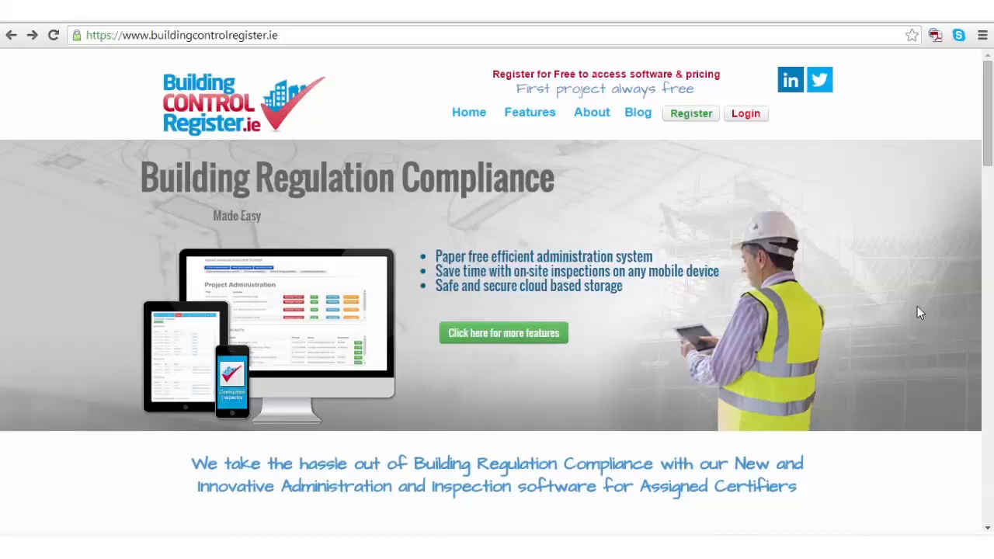
pyautogui.moveTo(108, 75)
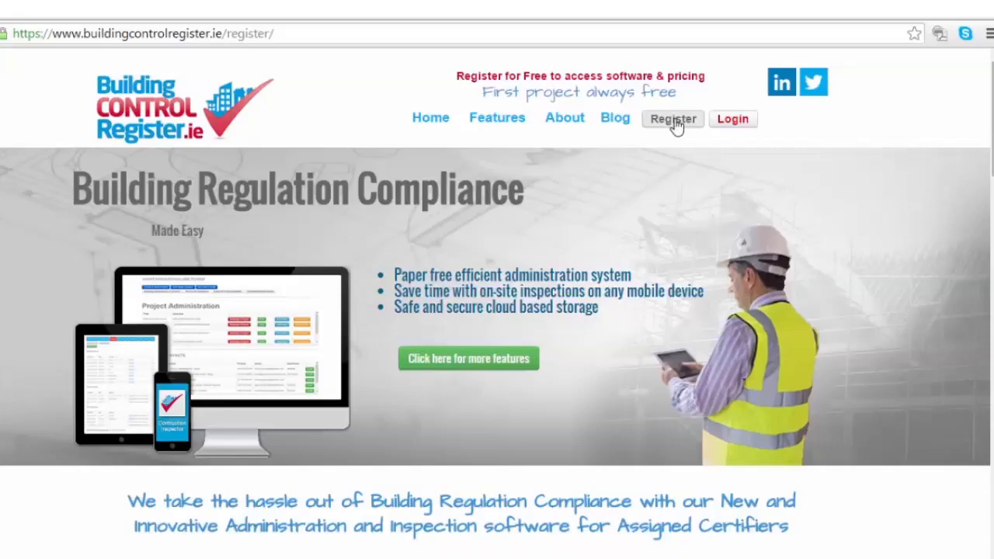
# Step: Autofill email and name, enter mobile and matching passwords, and choose Sligo as county
pyautogui.click(672, 119)
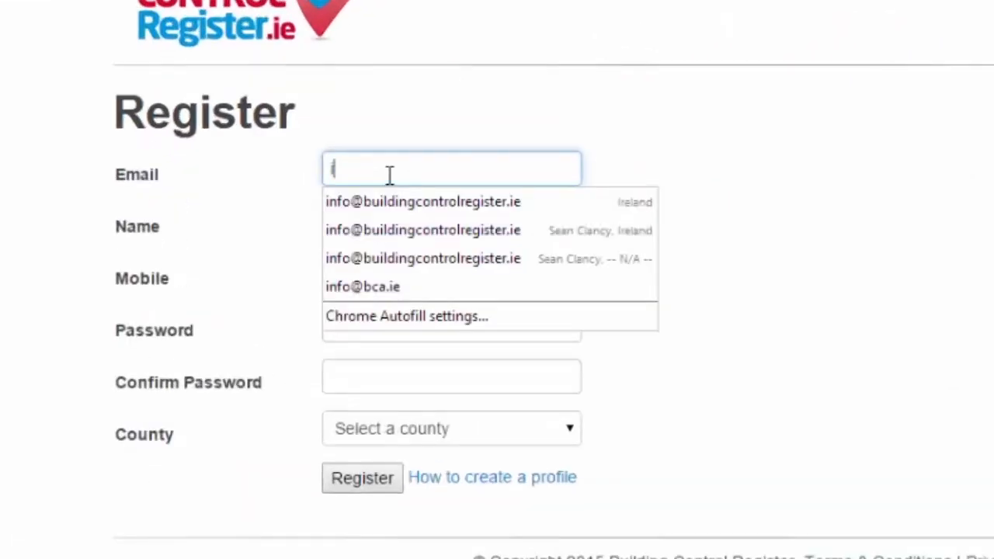
pyautogui.click(423, 201)
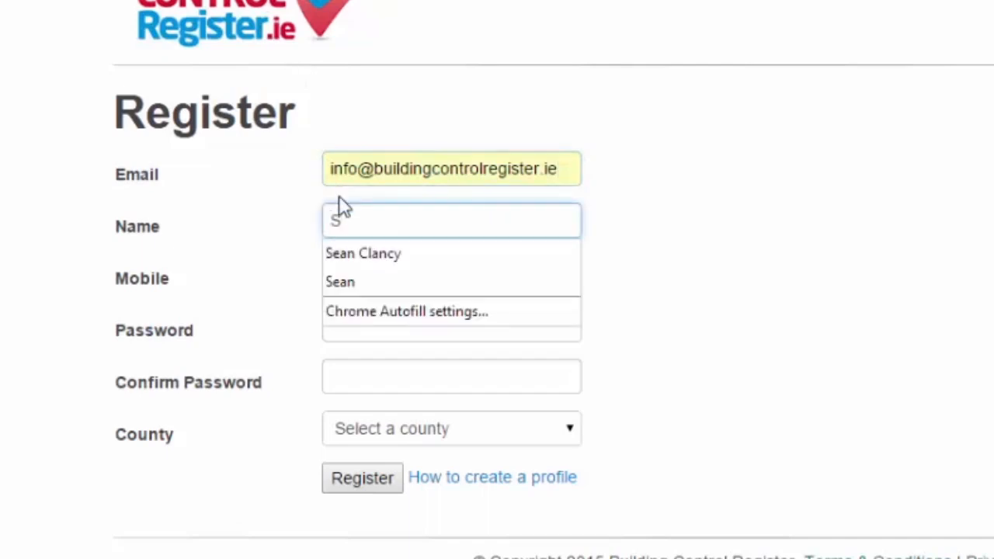
pyautogui.click(363, 253)
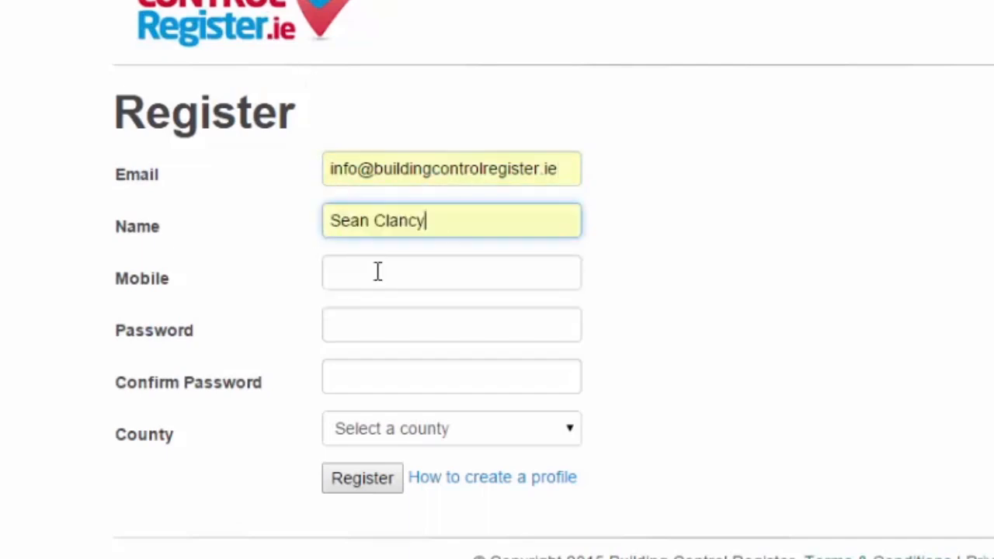
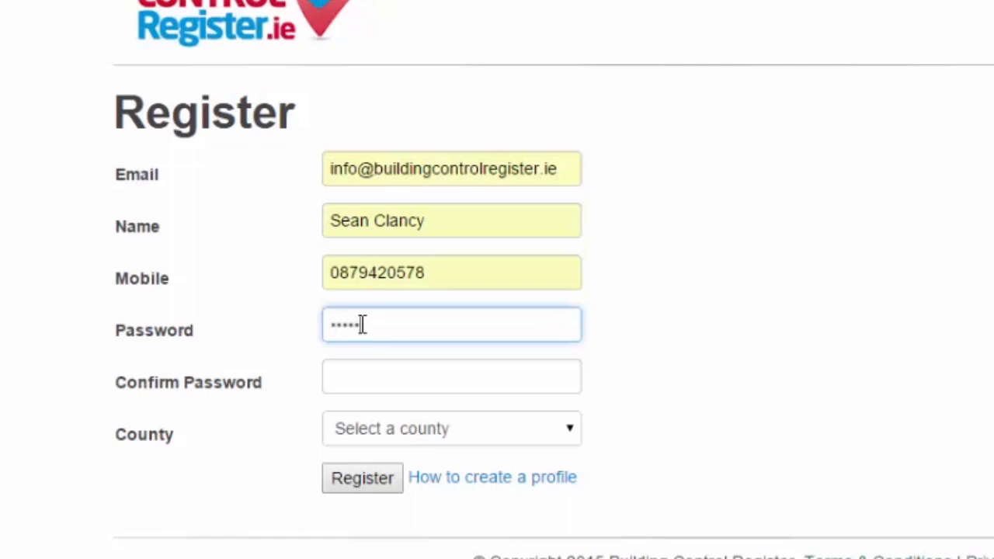
pyautogui.write('***')
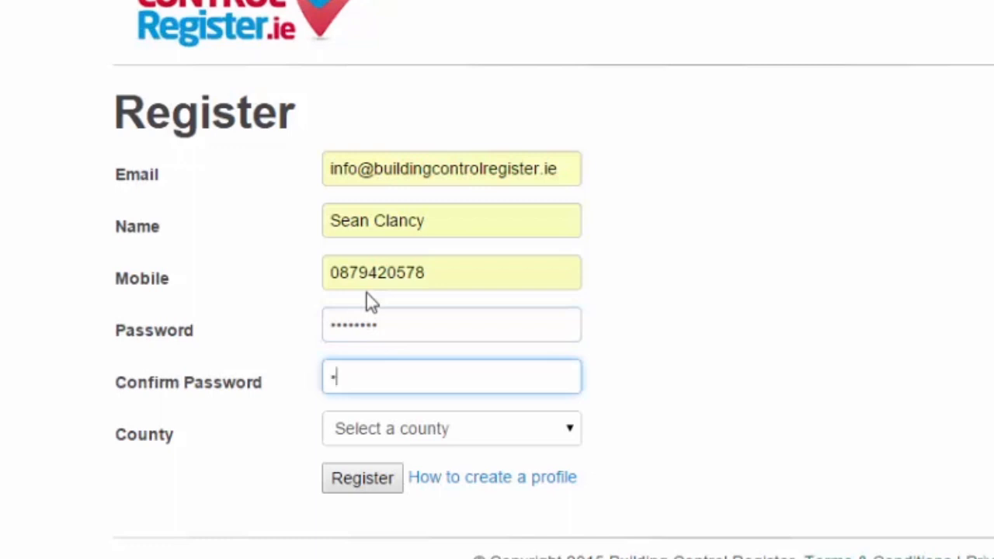
pyautogui.write('•••••')
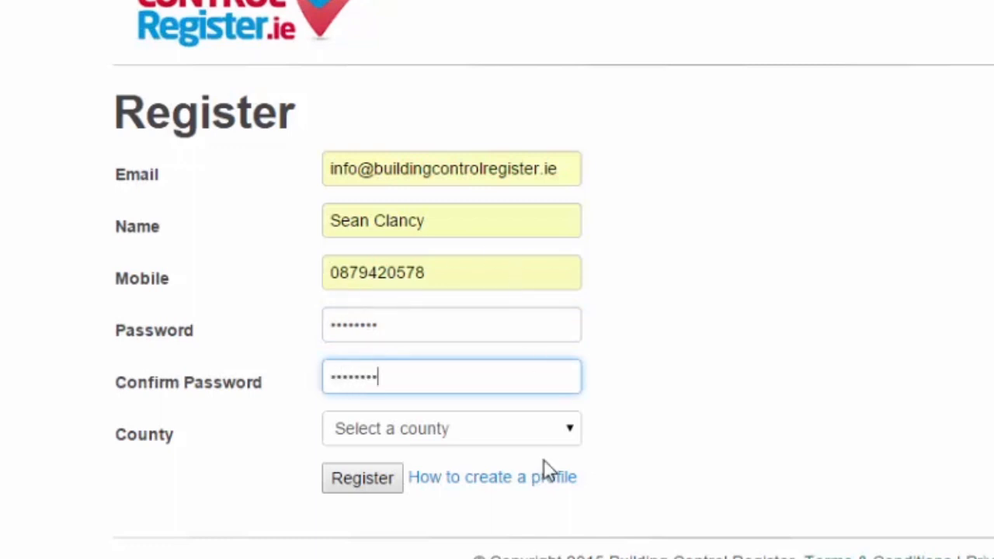
pyautogui.click(451, 427)
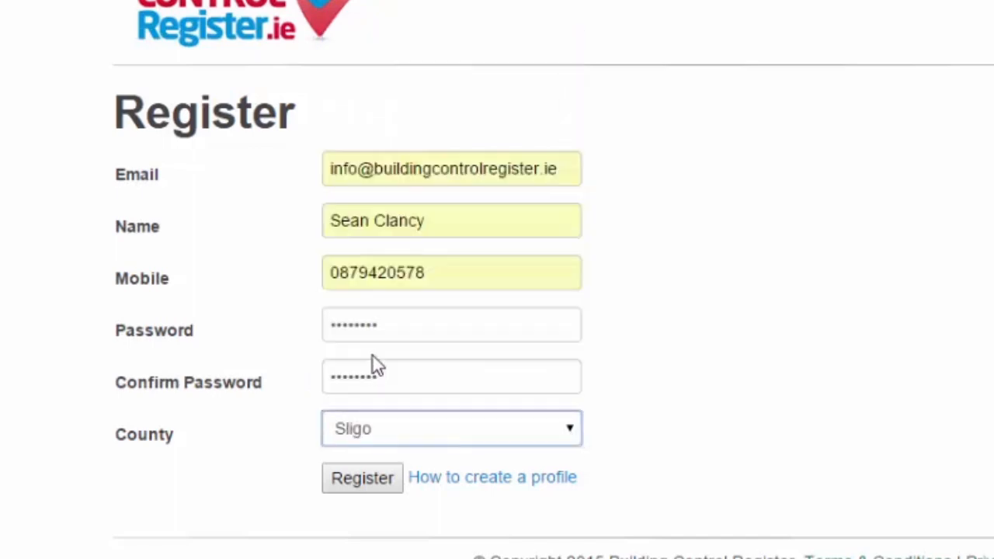
# Step: Submit the registration form with the Register button
pyautogui.click(361, 478)
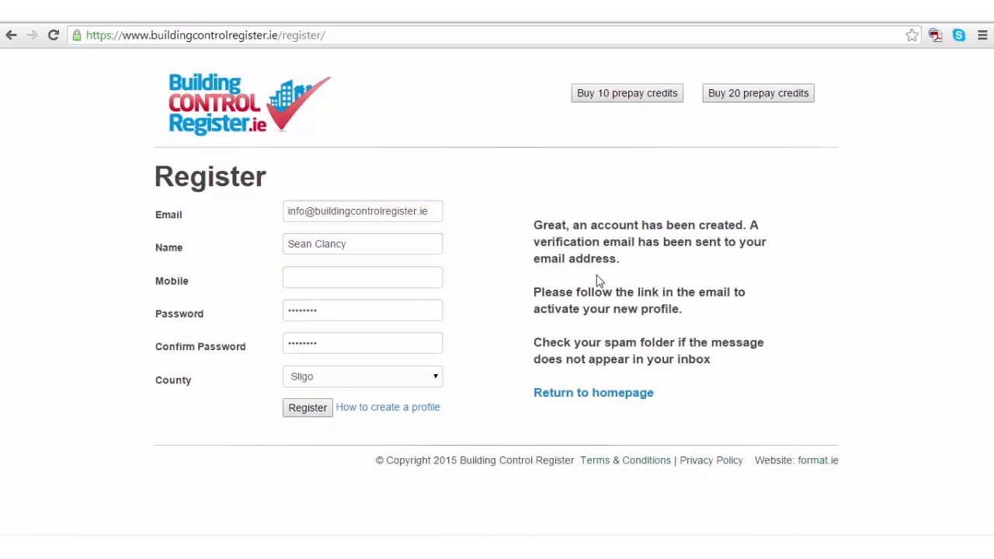
pyautogui.moveTo(645, 263)
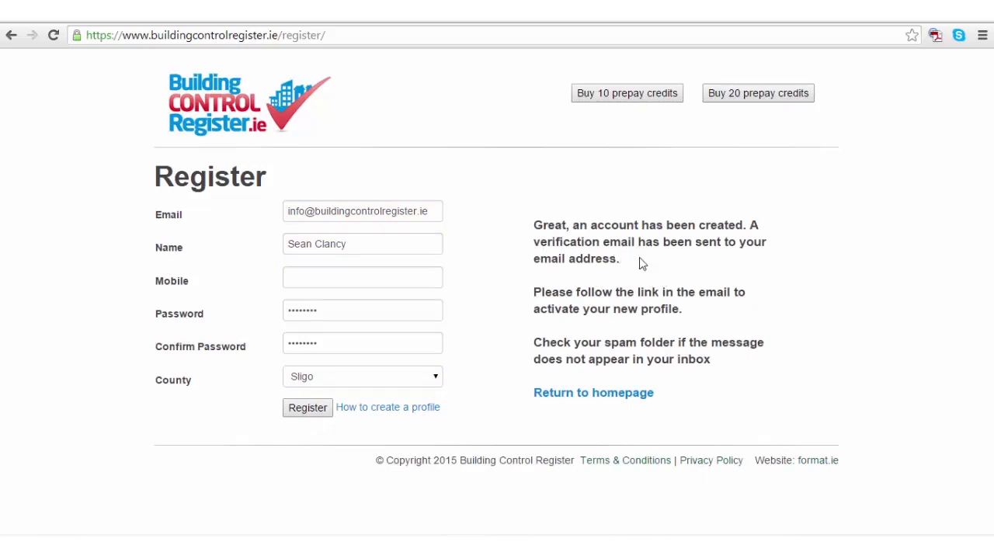
pyautogui.moveTo(540, 308)
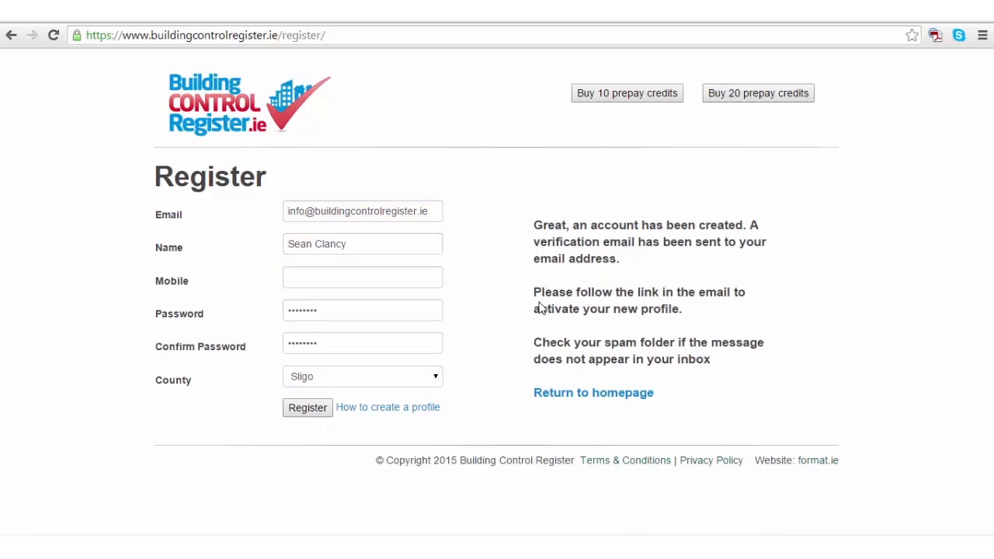
pyautogui.moveTo(569, 360)
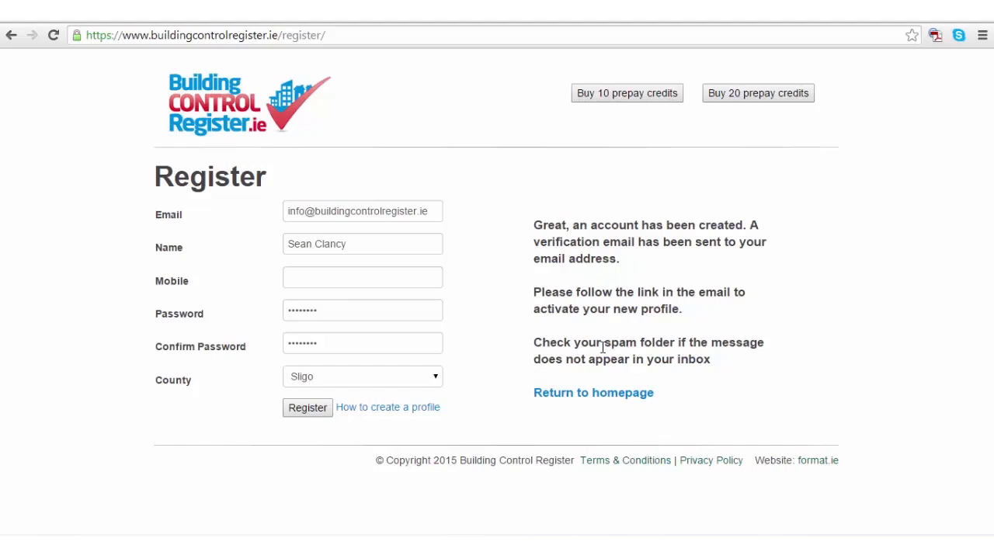
pyautogui.moveTo(709, 372)
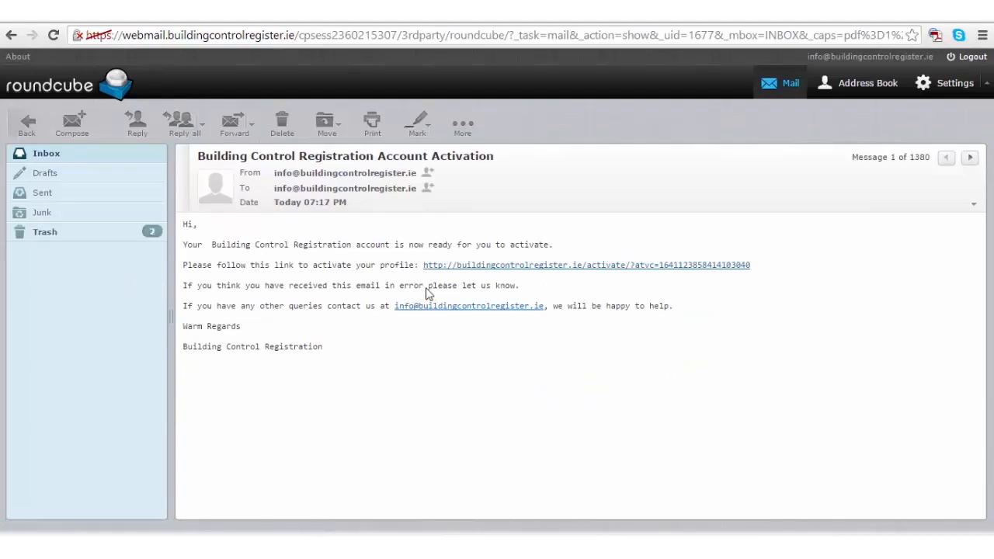
pyautogui.moveTo(185, 271)
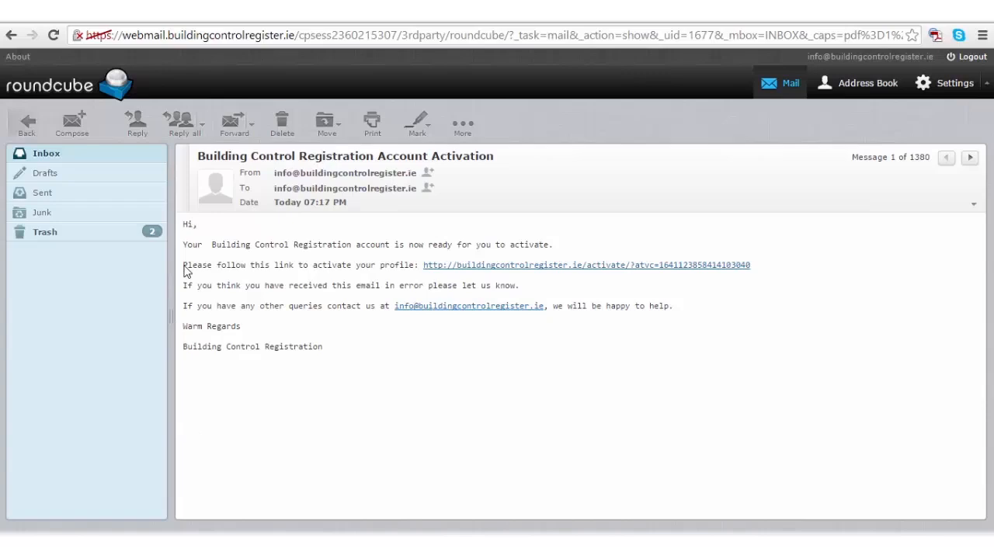
pyautogui.moveTo(518, 285)
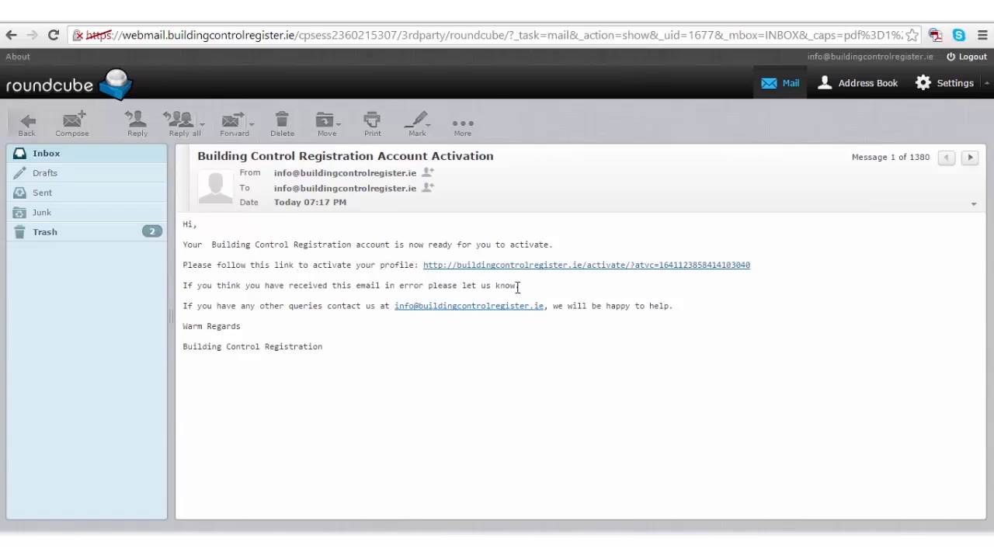
# Step: Follow the activation link in the Account Activation email
pyautogui.click(592, 265)
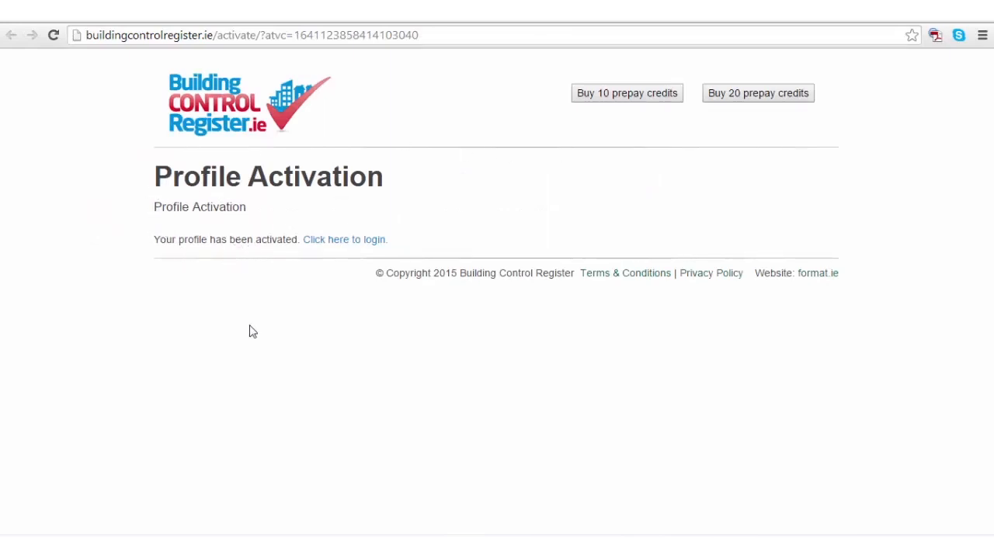
# Step: Follow the 'Click here to login' link from the Profile Activation page
pyautogui.click(344, 240)
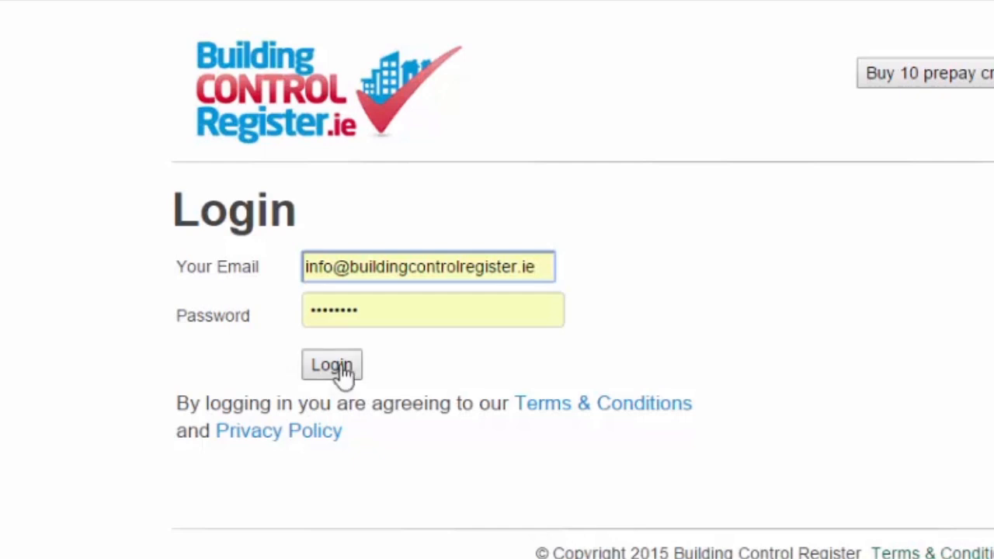
# Step: Log in with the new account's email and password
pyautogui.click(331, 365)
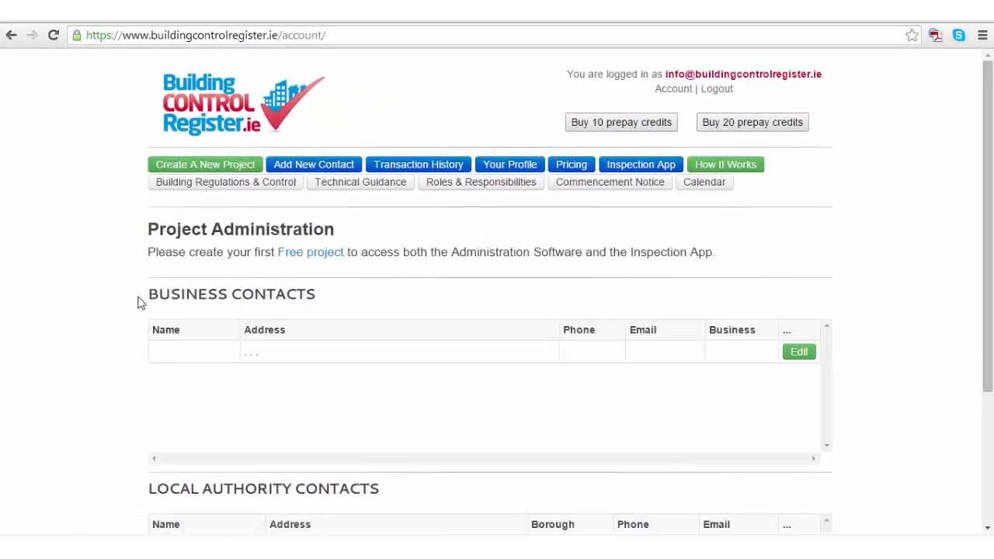